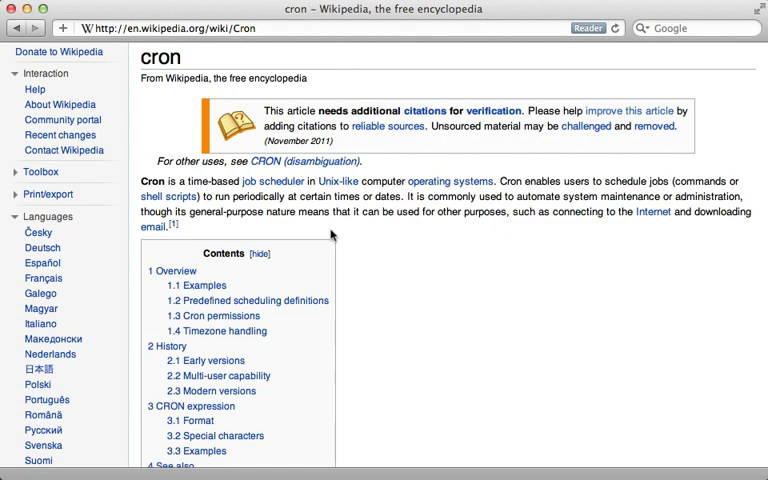
- Scroll the whenever README down to the Example schedule.rb section and switch to the editor
scroll("down", 3)
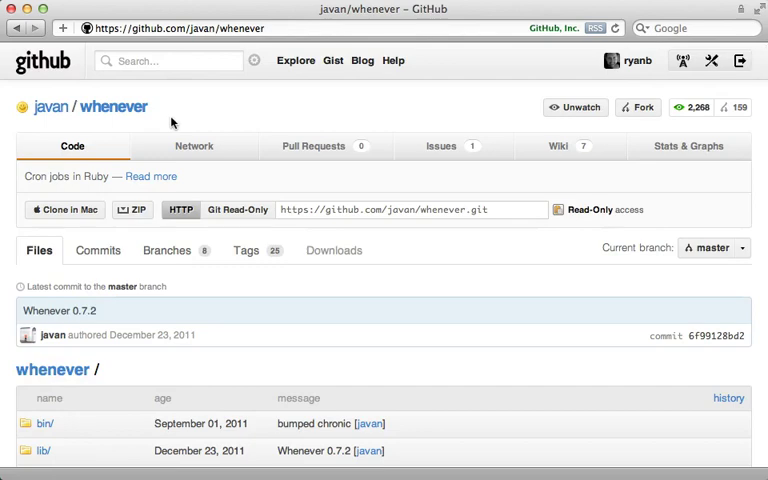
scroll("down", 3)
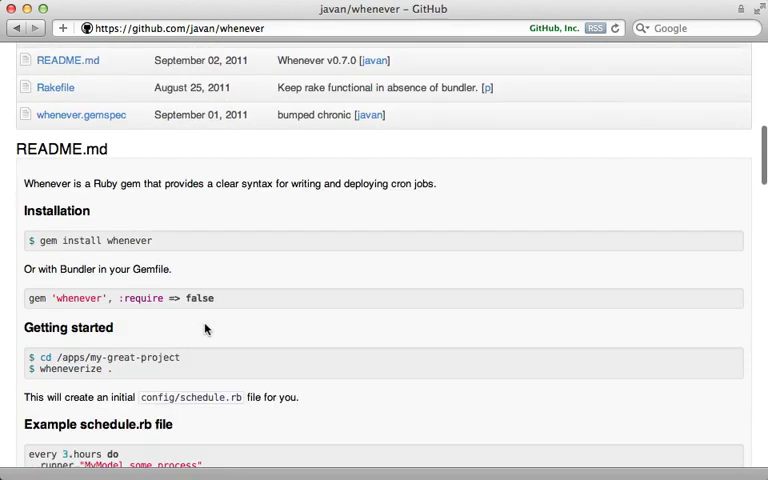
scroll("down", 3)
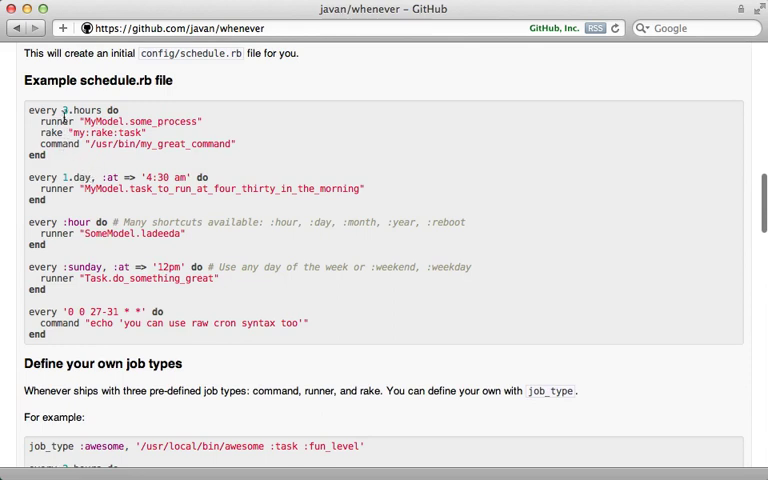
double_click(84, 110)
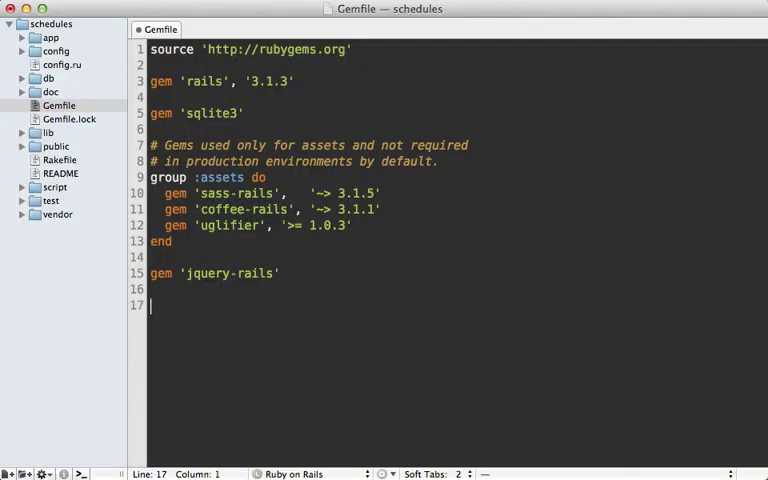
- Add the line gem 'whenever', require: false at the end of the Gemfile
type("gem 'whenever'")
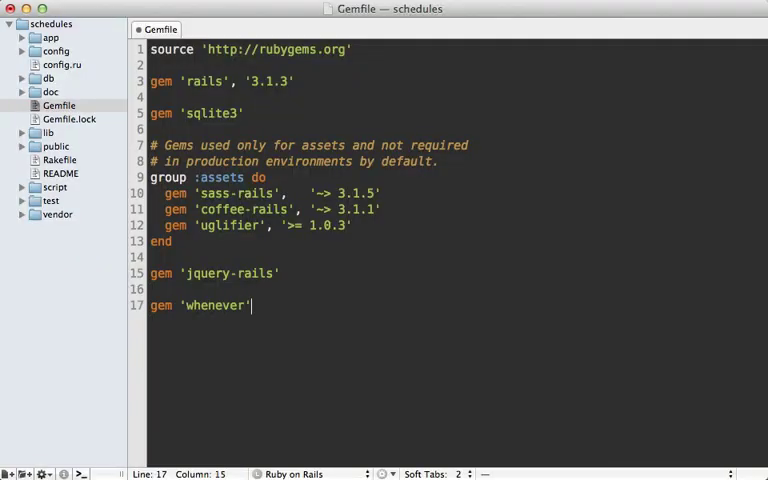
type(", require:")
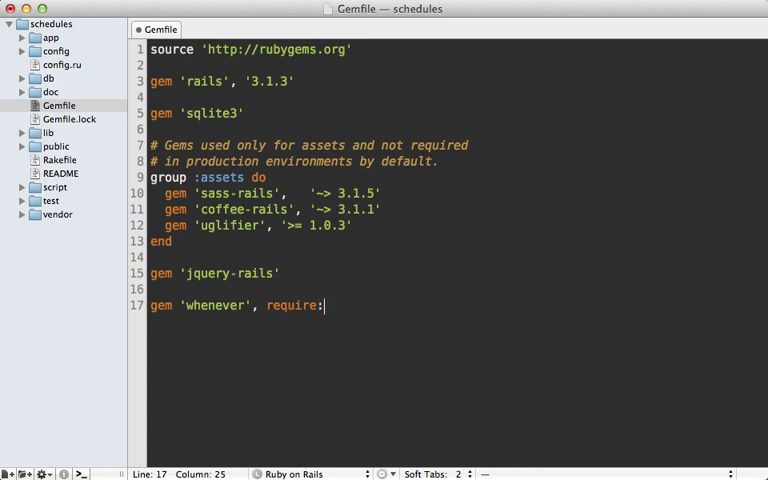
type("false")
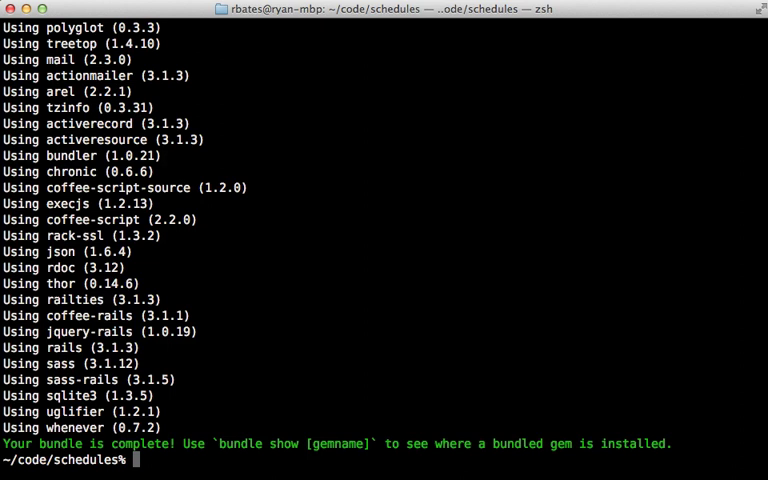
- Run bundle exec wheneverize to generate config/schedule.rb
type("wheneverize")
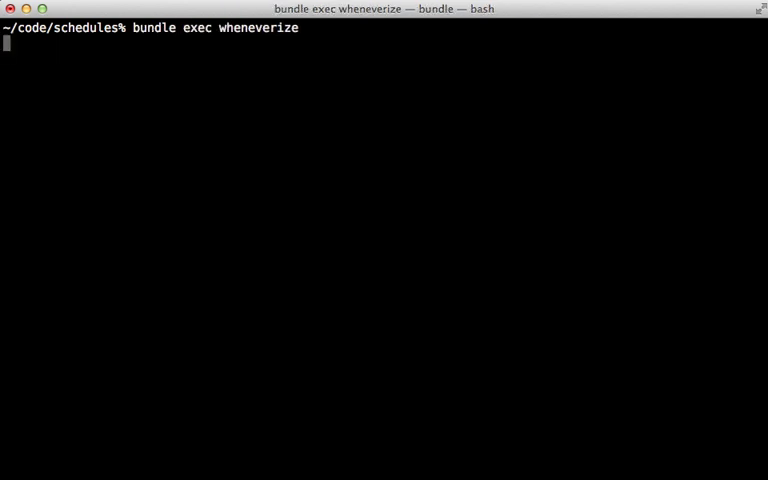
key("Return")
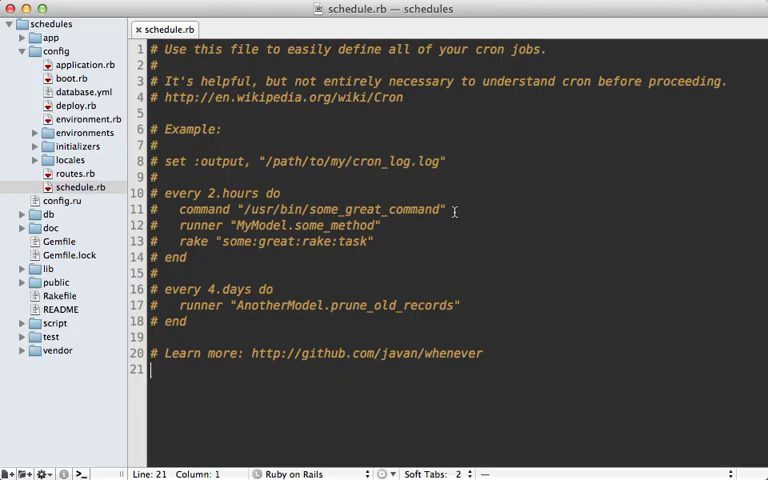
mouse_move(348, 192)
type("every 15.minutes do")
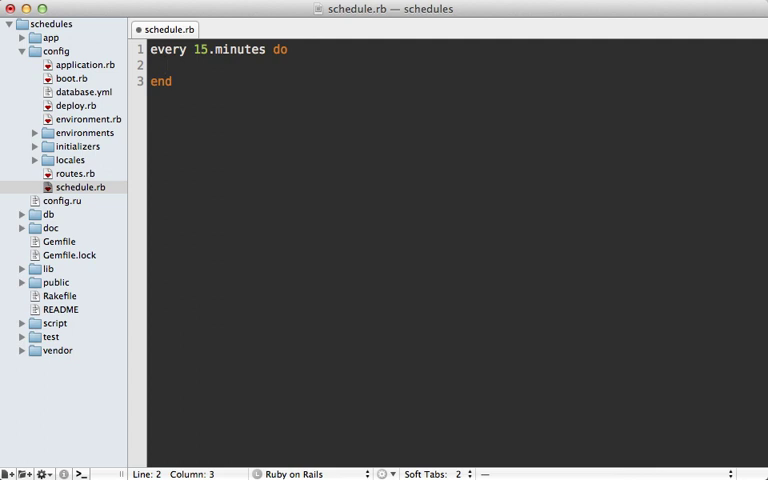
- Write the 15-minute job's command as rm '#{path}/tmp/cache/foo.txt'
type("command ''")
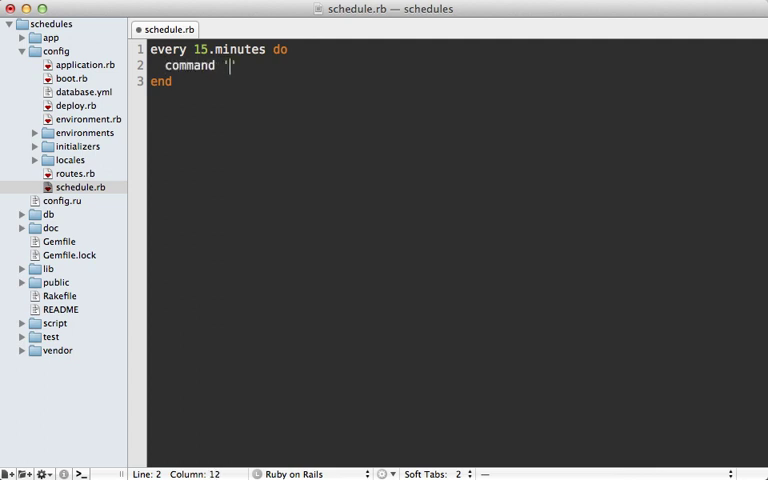
type("rm")
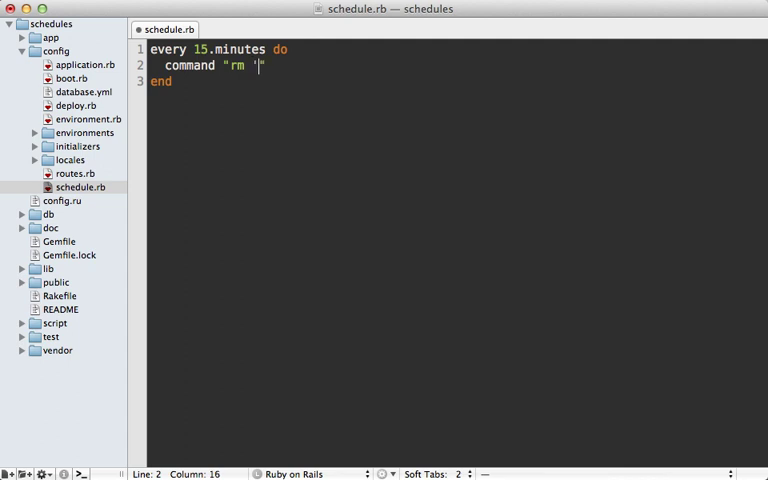
type("'")
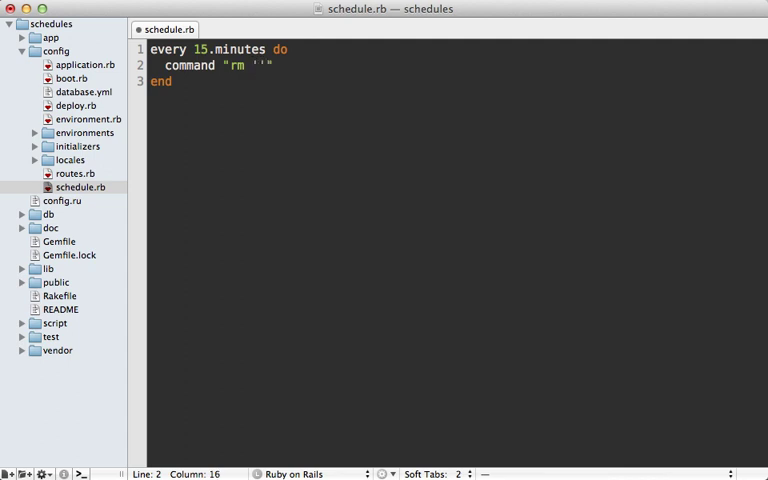
type("#{path}")
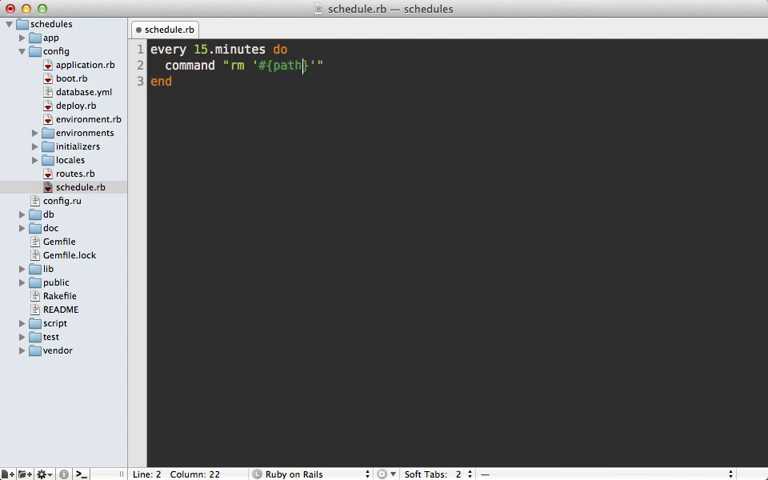
type("}/")
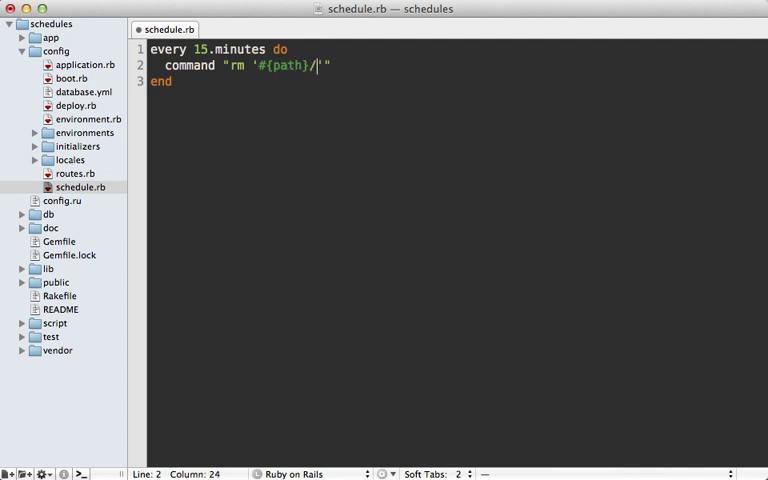
type("tmp/cach")
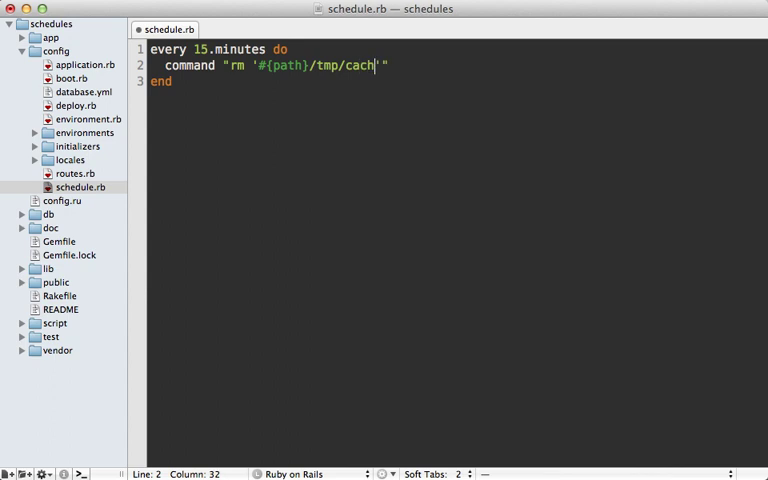
type("e/foo.")
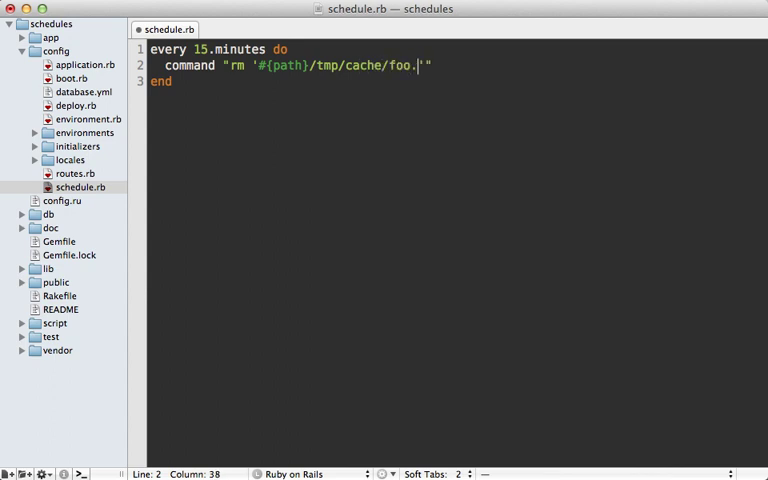
type("txt")
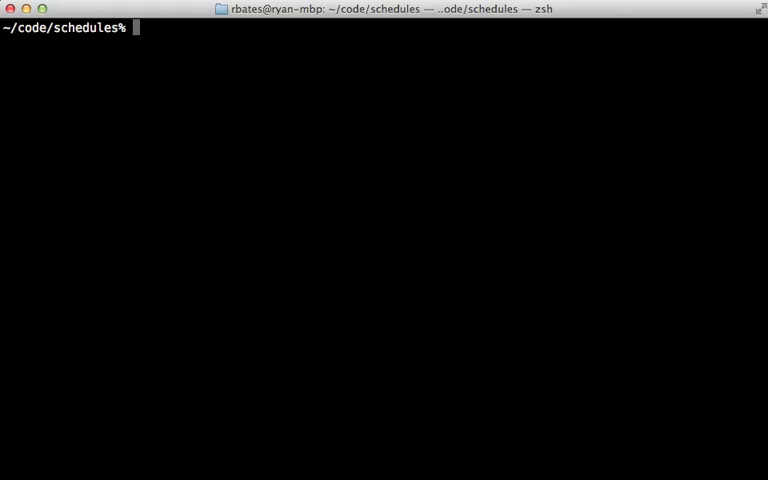
- Enter bundle exec whenever in Terminal to preview the schedule as cron entries
type("bundle exec whenever")
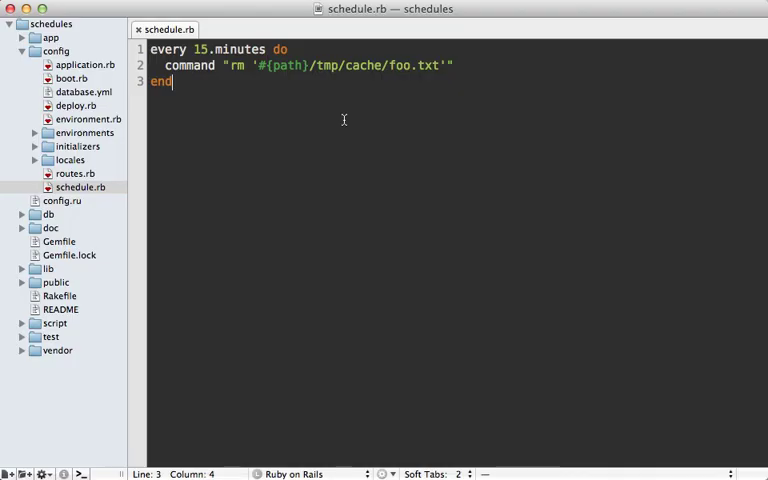
mouse_move(304, 112)
type("every :su")
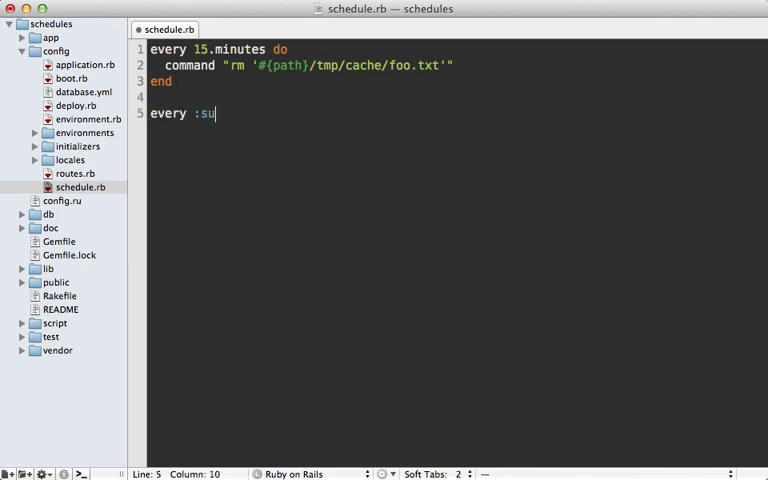
- Add an every :sunday, at: "4:28 AM" job with runner "Cart.clear_abandoned"
type("nday, at: \"")
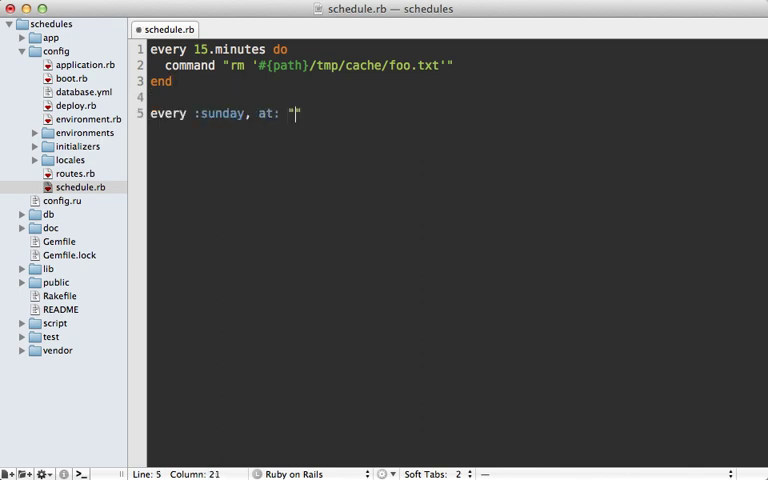
type("4:28 AM\" do")
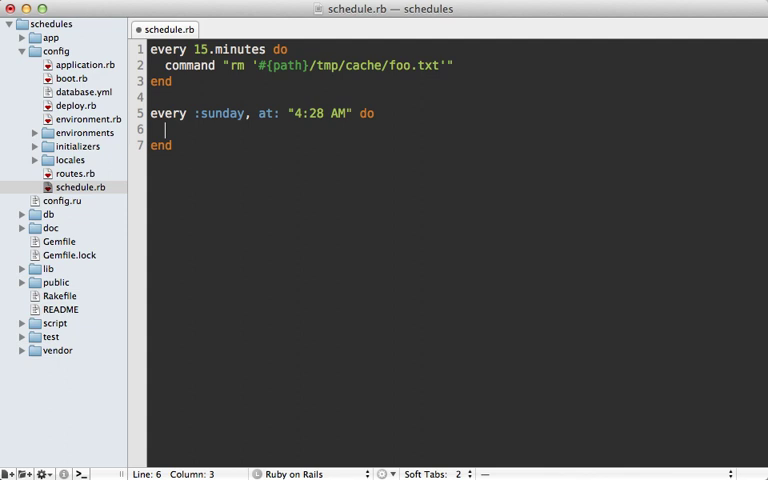
type("runner \"\"")
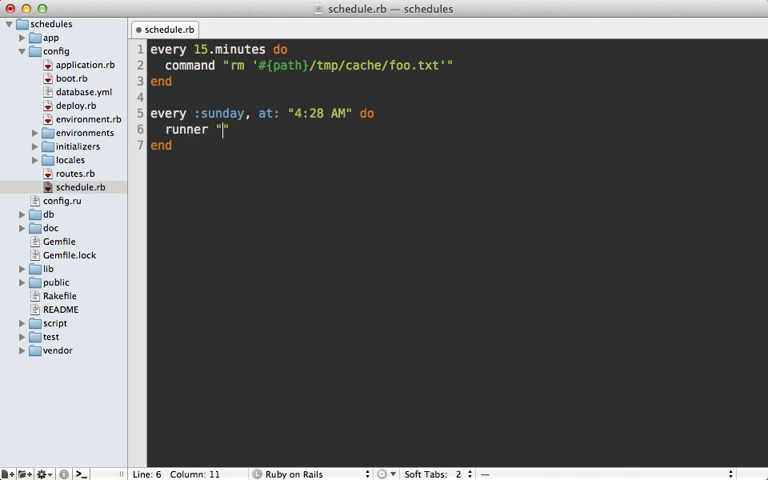
type("Cart.clear_abandoned")
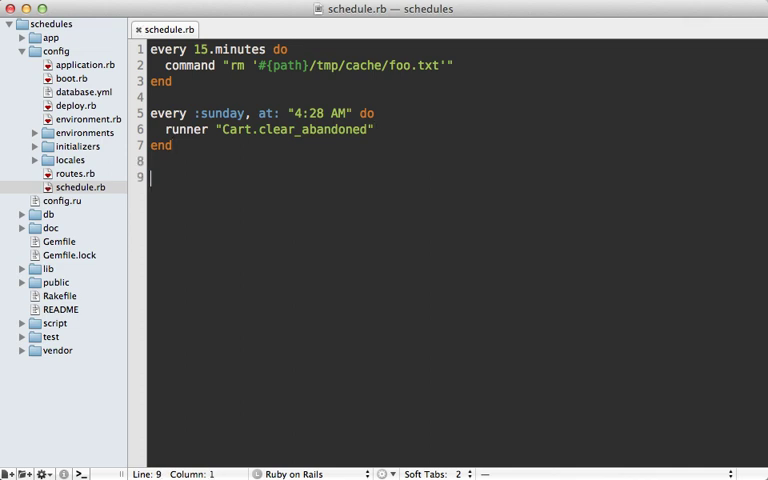
- Add an every :reboot job running rake "ts:start"
type("every :reboot do")
type("ra")
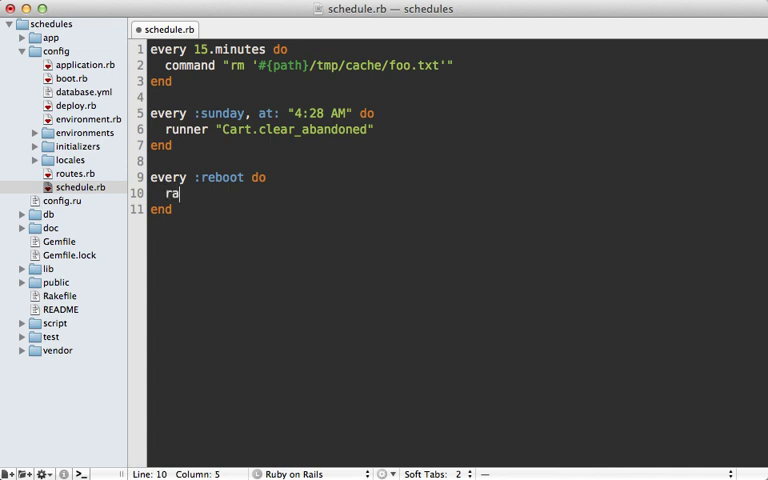
type("ke \"ts\"")
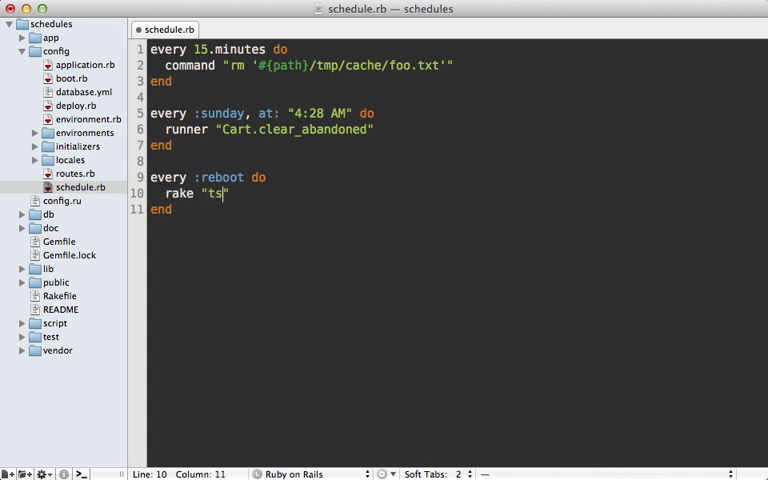
type(":start")
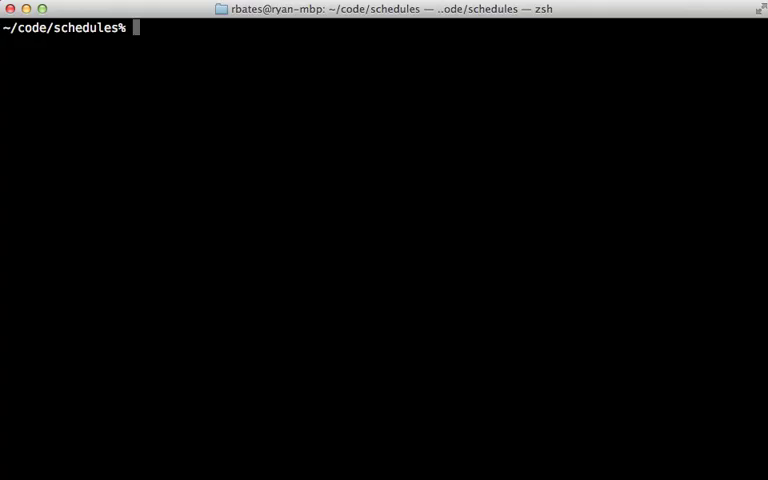
- Run bundle exec whenever and read the three jobs printed as cron lines
type("bundle exec whenever")
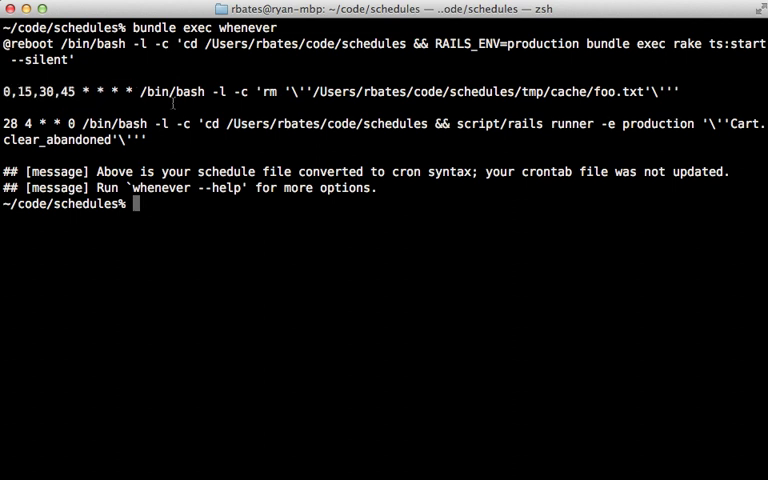
double_click(572, 124)
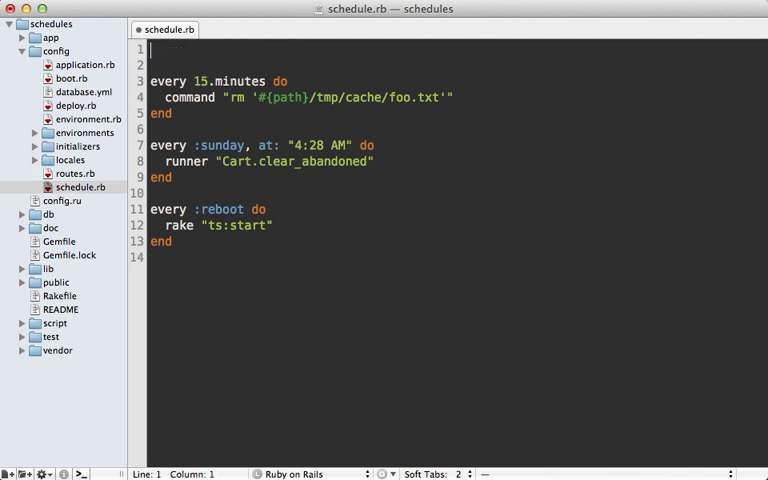
- Set :output in schedule.rb to "#{path}/log/cron.log"
type("set :output,")
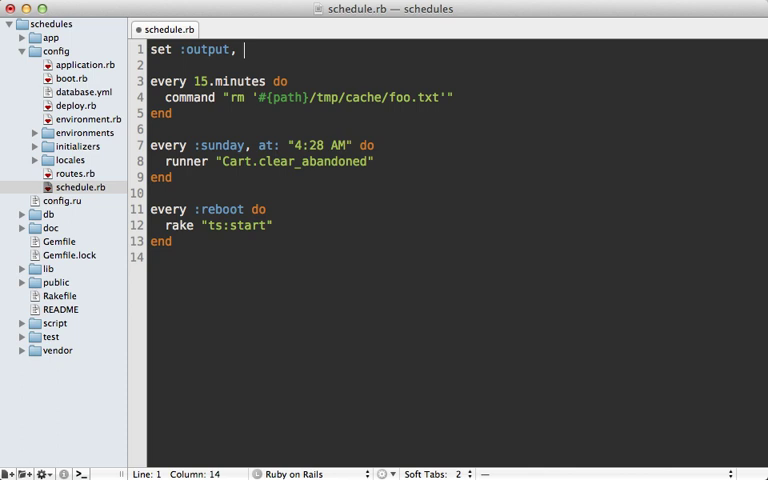
type("\"")
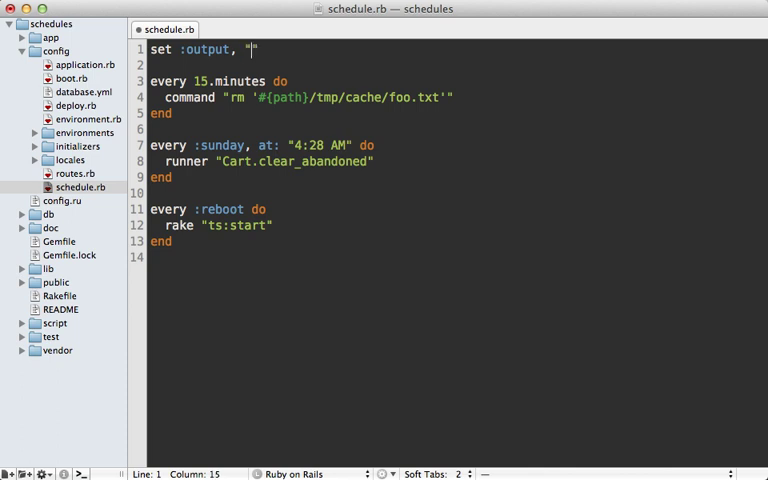
type("#{path}")
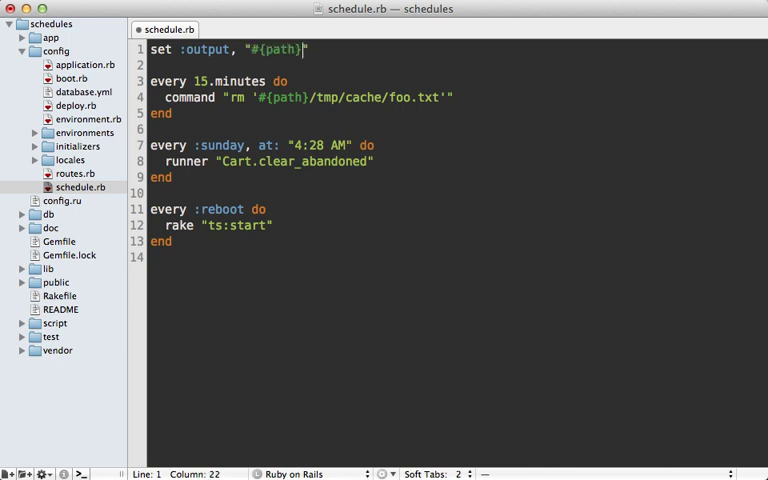
type("/")
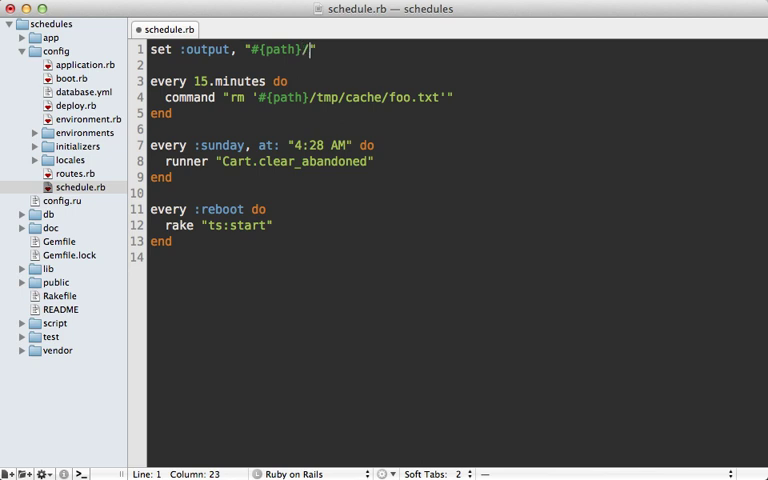
type("log/cron")
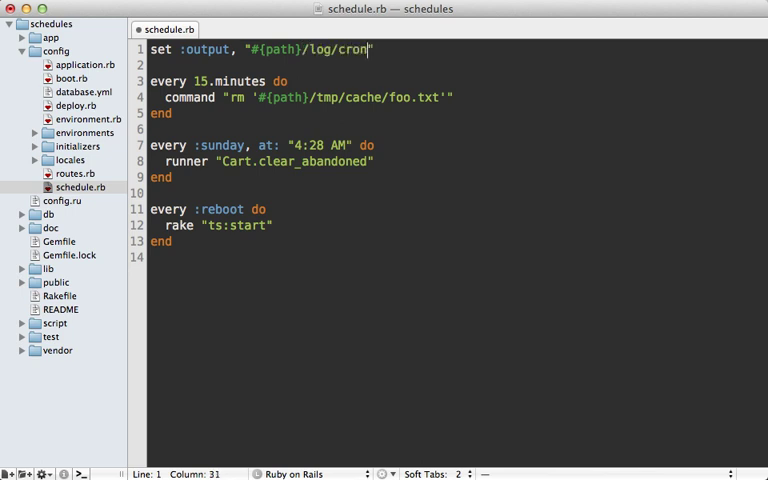
type(".log")
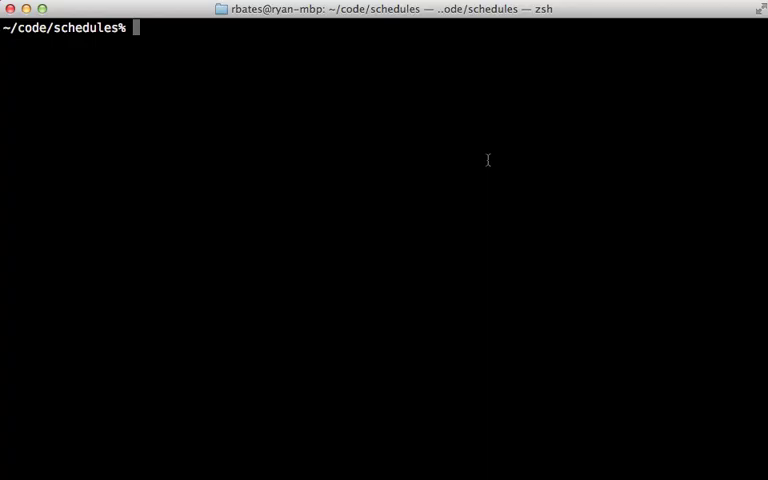
- Run bundle exec whenever to preview the cron entries with logged output
type("bundle exec whenever")
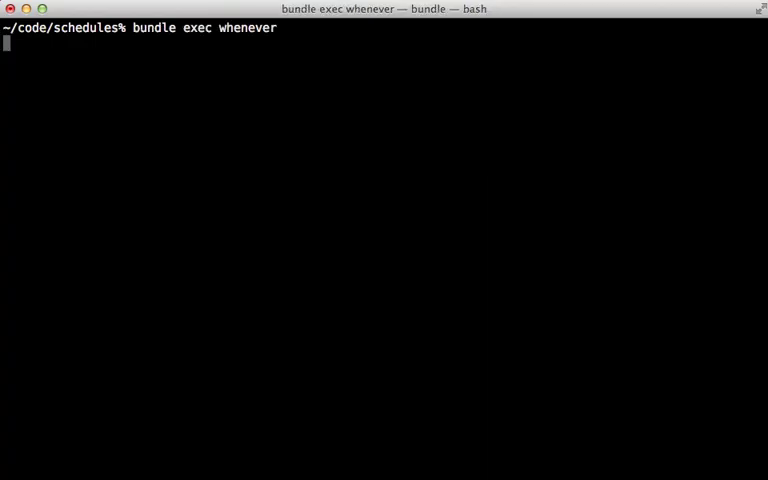
key("Return")
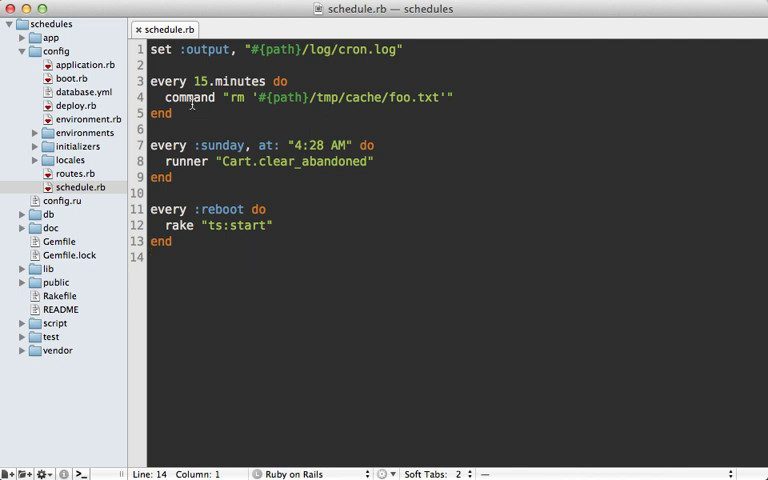
- Reveal the script folder and define job_type :script, "'#{path}/script/:task' :output"
double_click(188, 160)
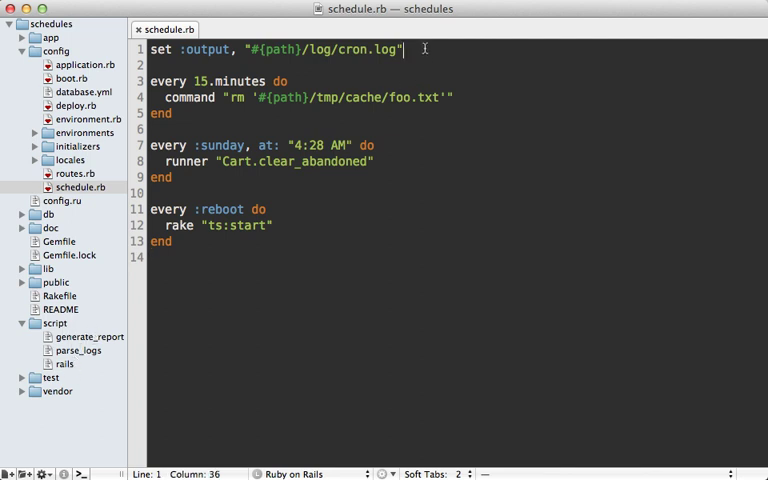
type("job_type")
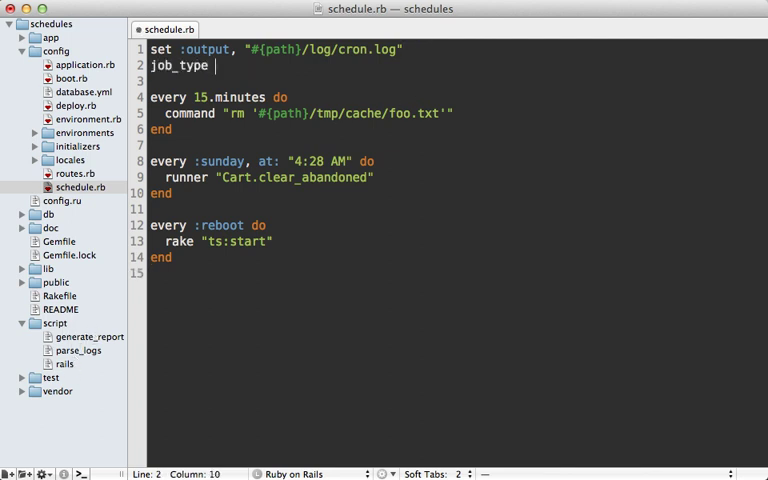
type(":script, \"")
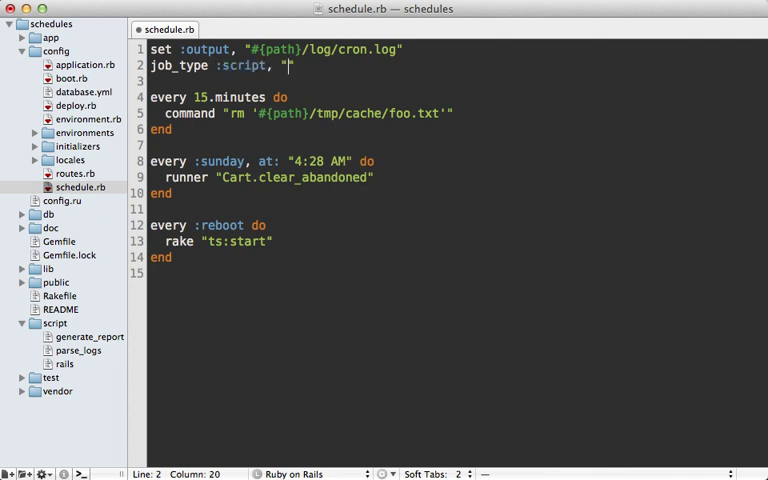
type("'")
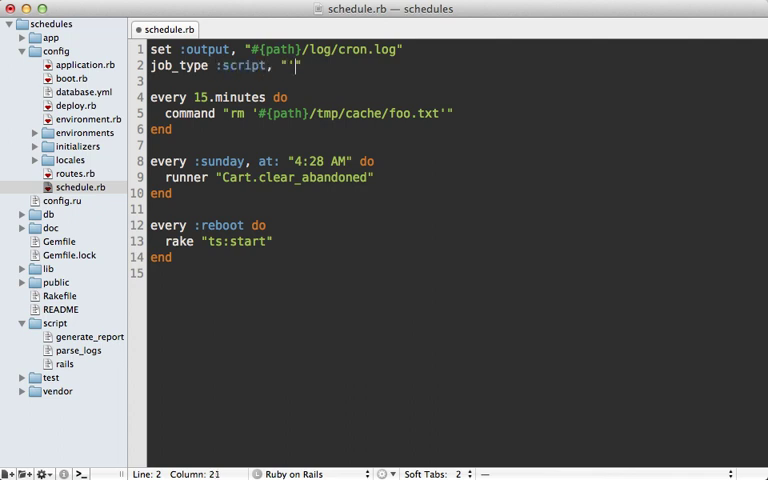
type("#{path}/script/")
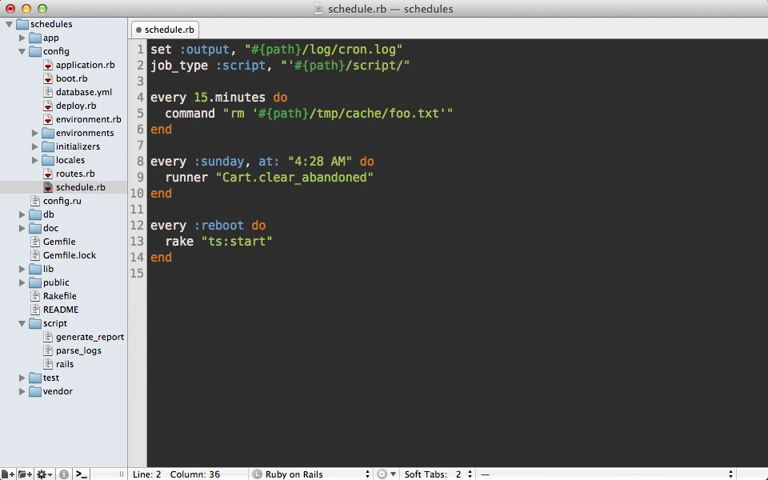
type(":")
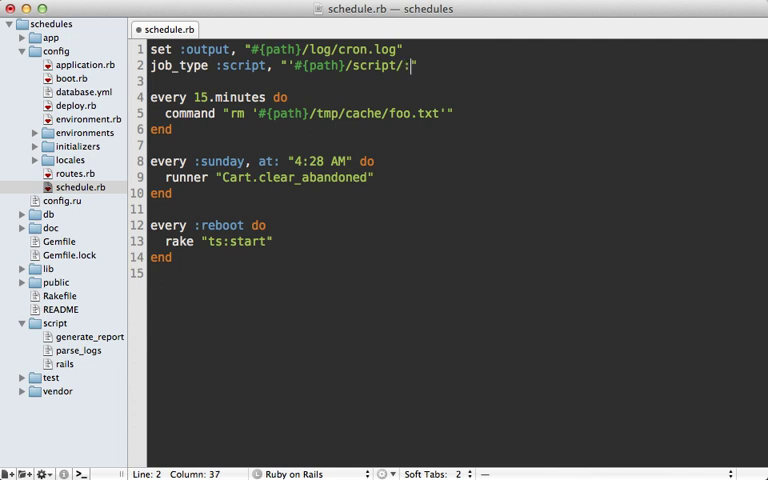
type("task\"")
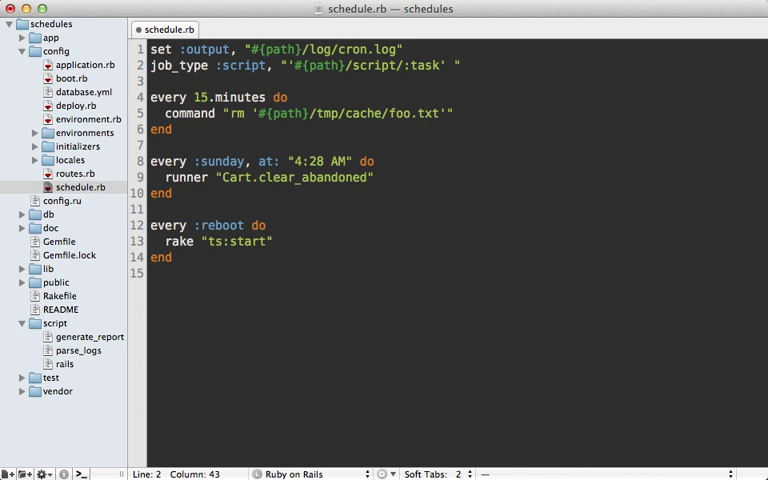
type(":output")
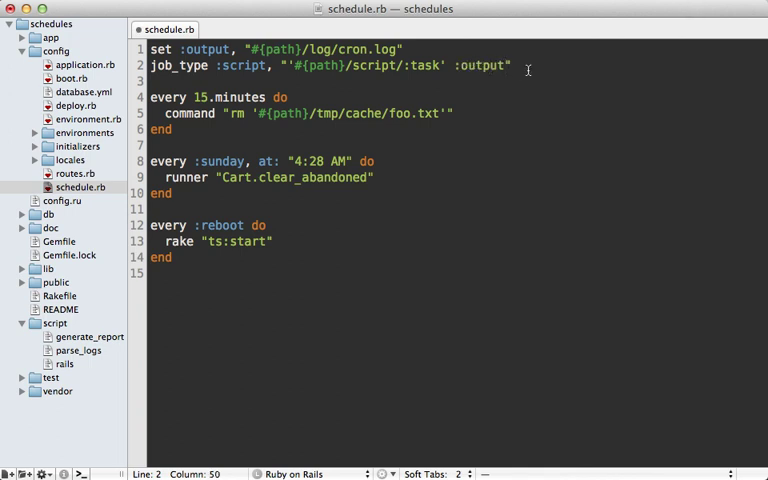
- Schedule script "generate_report" inside the every 15.minutes block
type("script \"")
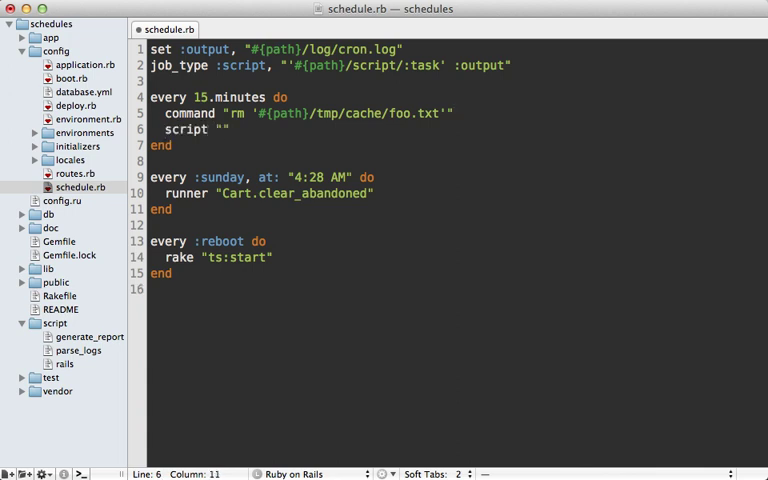
type("generate_rep")
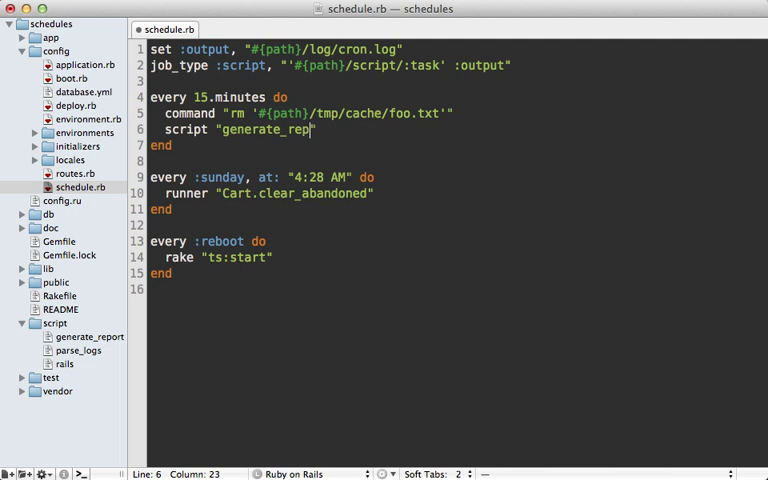
type("ort")
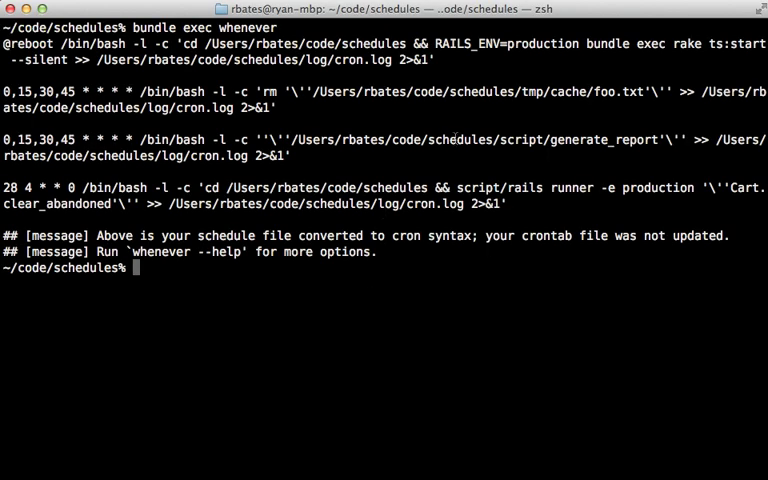
- Return to schedule.rb in the editor after reviewing the generate_report cron entry in Terminal
double_click(400, 148)
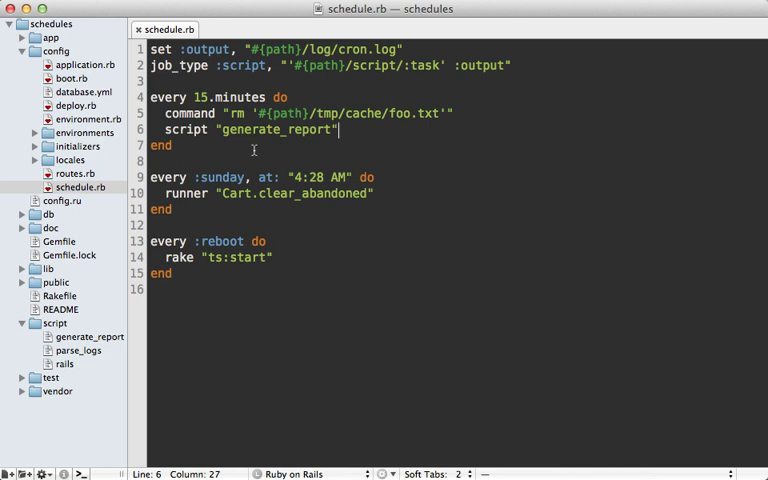
mouse_move(84, 108)
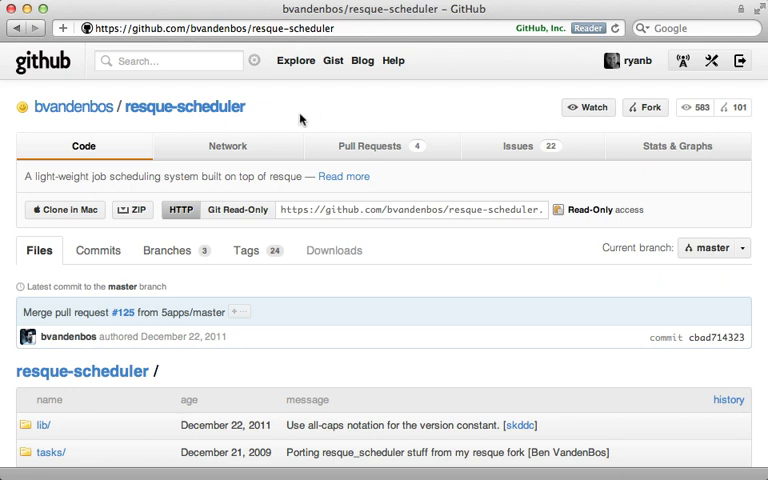
mouse_move(262, 120)
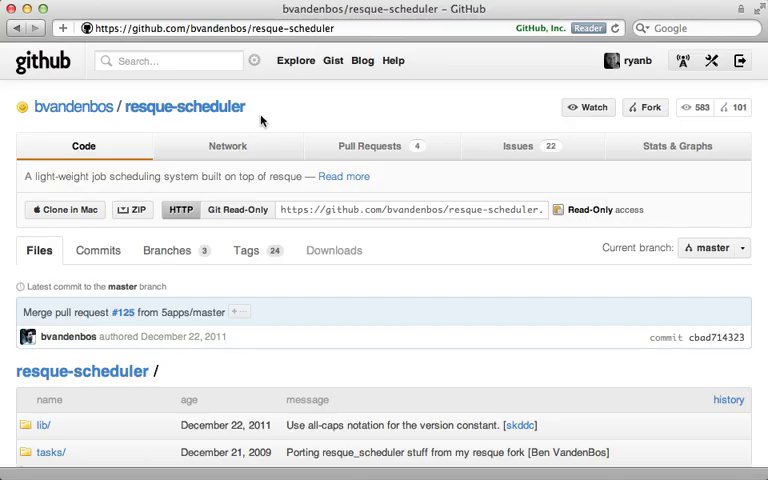
- Scroll through resque-scheduler's README down to the Schedule and Delayed Jobs screens
scroll("down", 3)
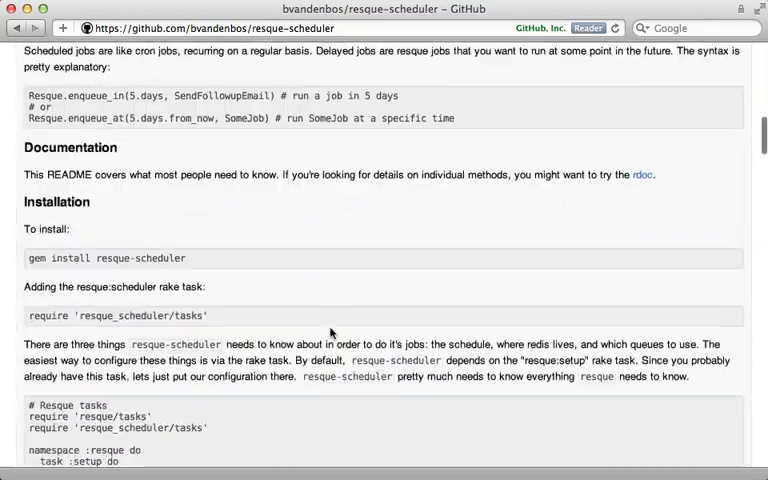
scroll("down", 3)
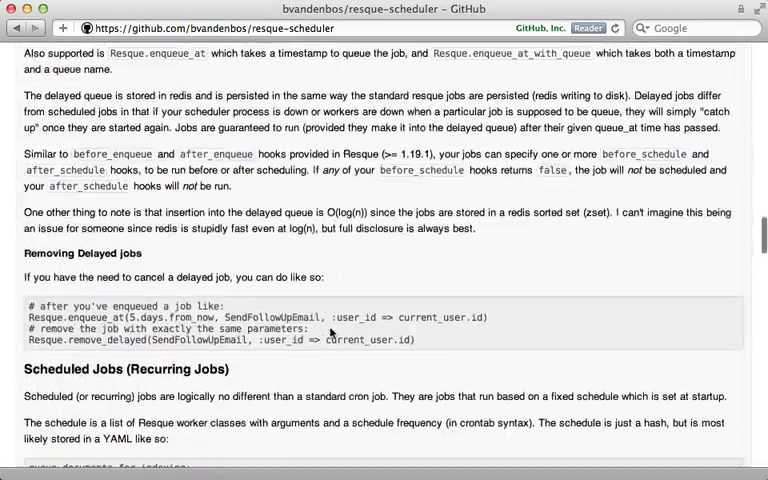
scroll("down", 3)
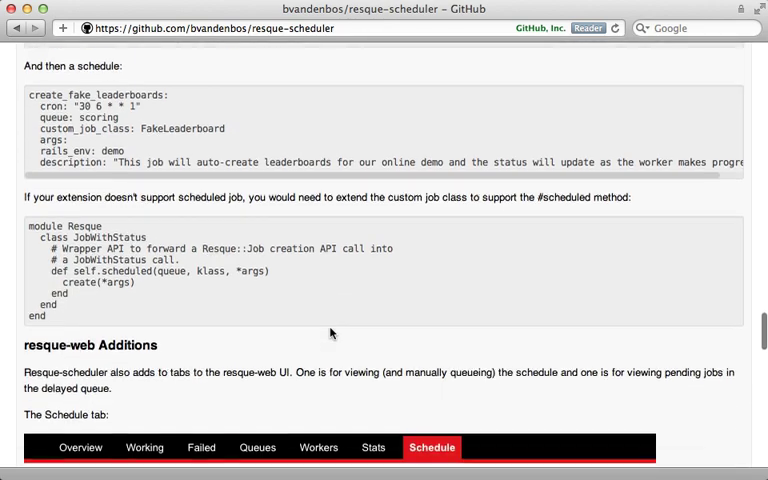
scroll("down", 3)
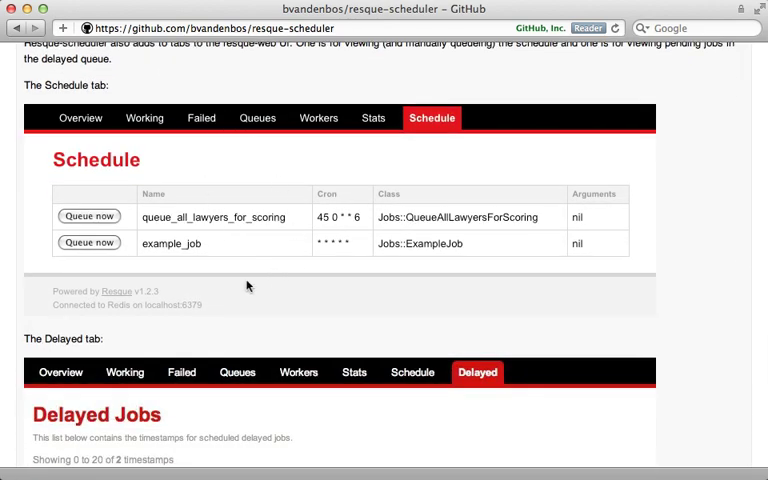
mouse_move(286, 274)
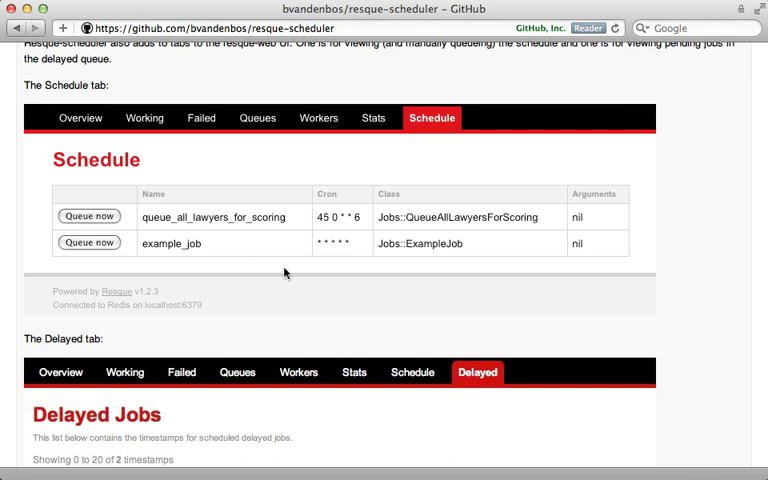
scroll("down", 3)
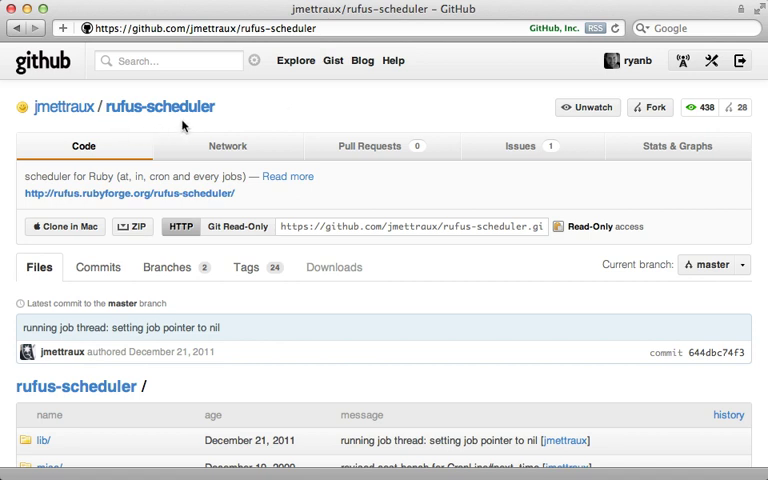
mouse_move(216, 122)
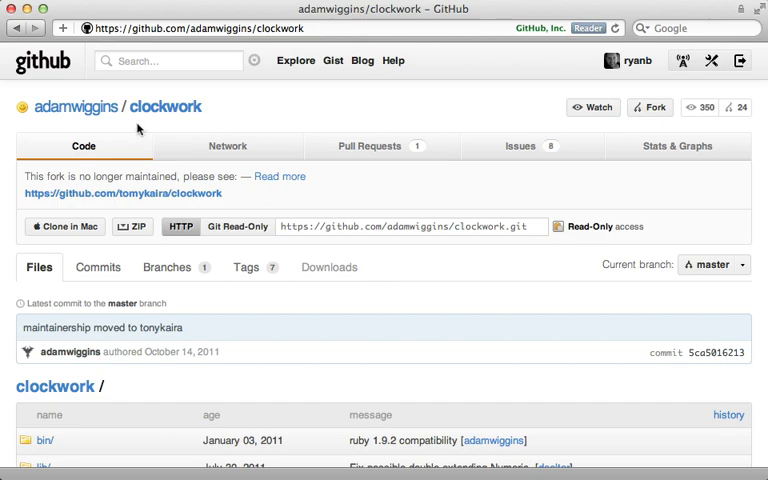
mouse_move(232, 128)
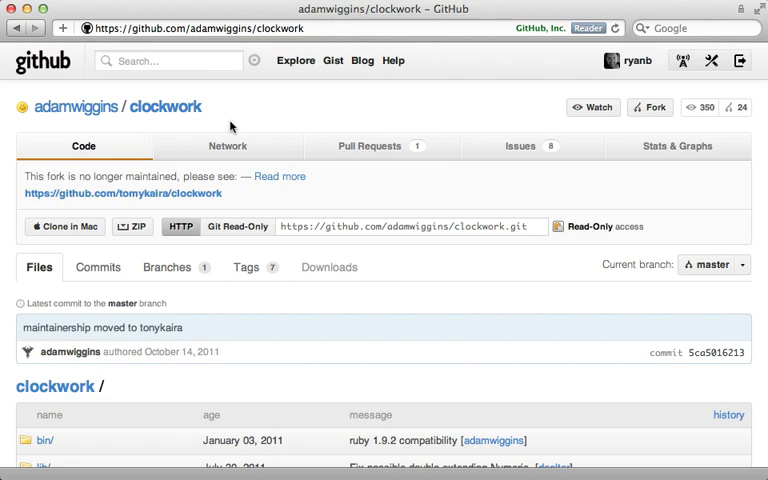
- Scroll the clockwork README down to its 'Use with queueing' section
scroll("down", 3)
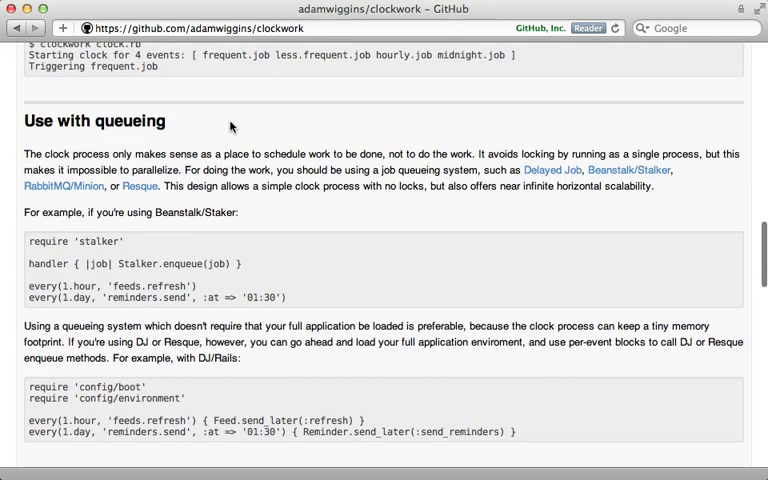